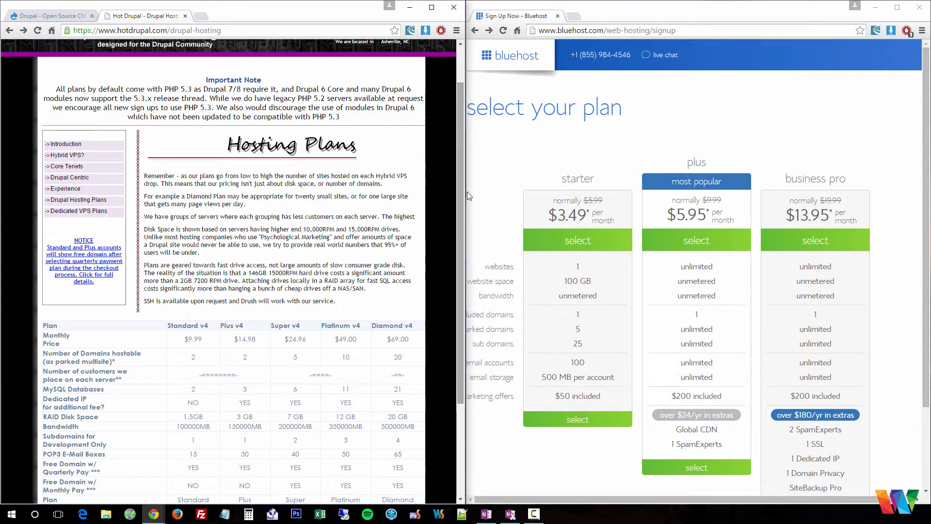
mouse_move(664, 54)
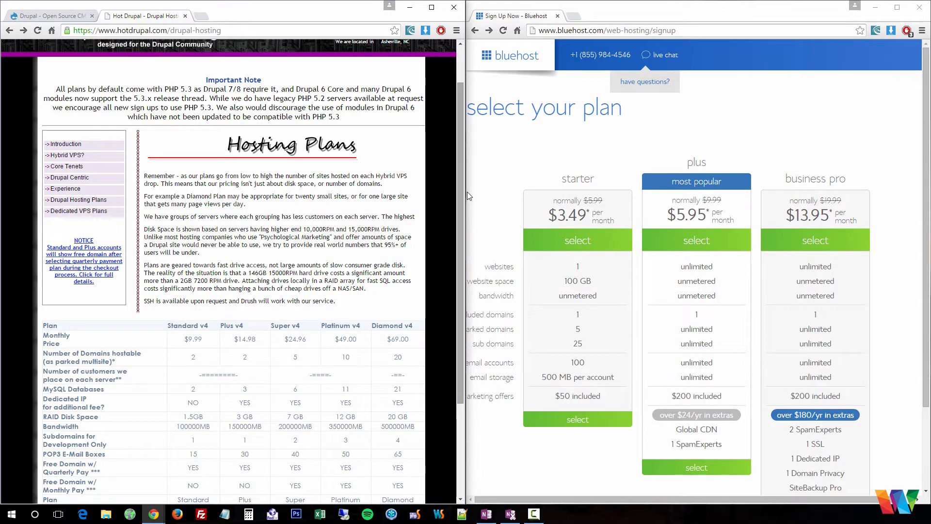
mouse_move(468, 196)
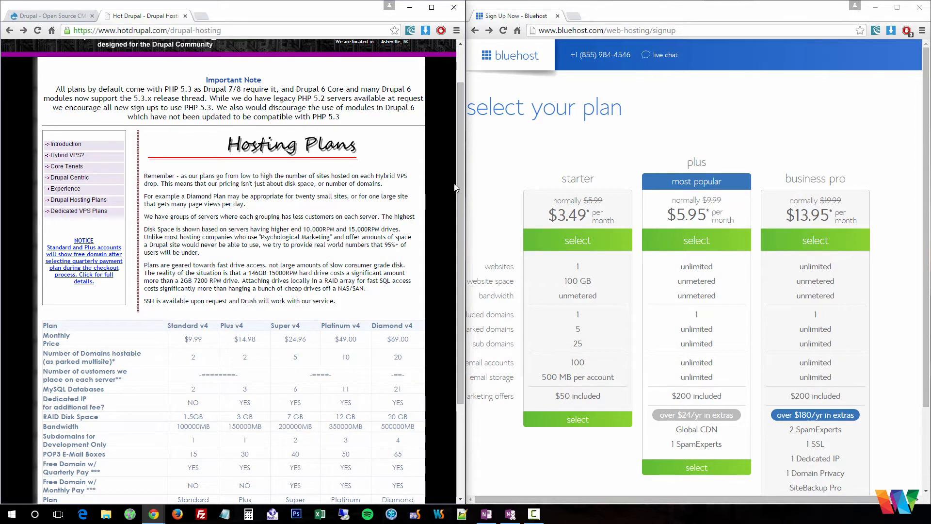
scroll("up", 3)
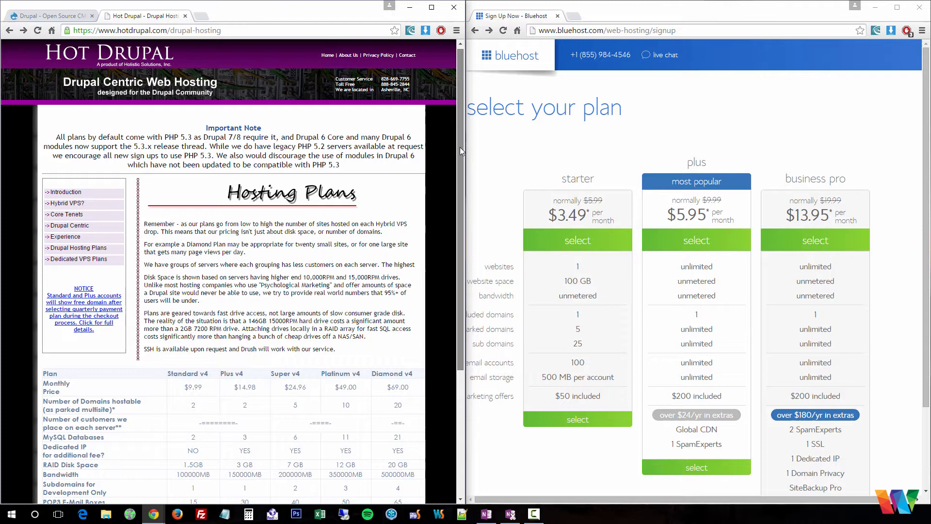
scroll("down", 3)
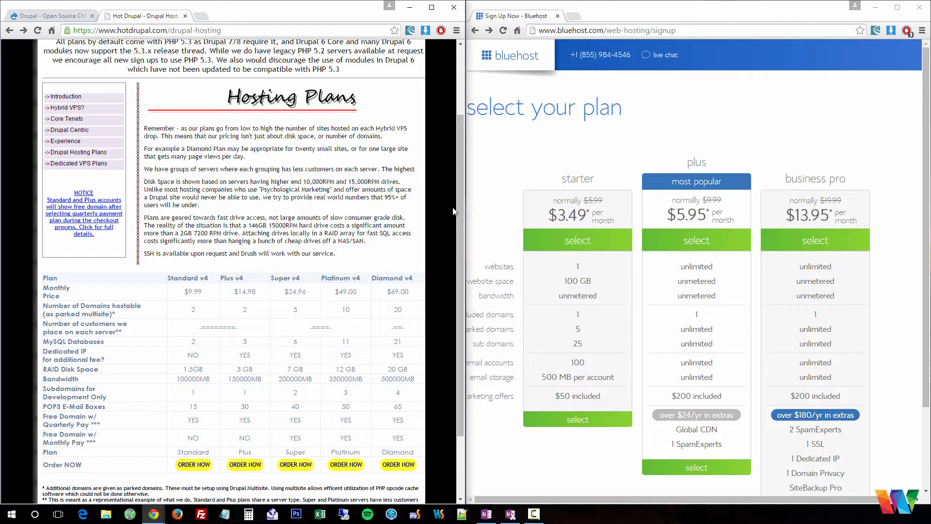
mouse_move(449, 212)
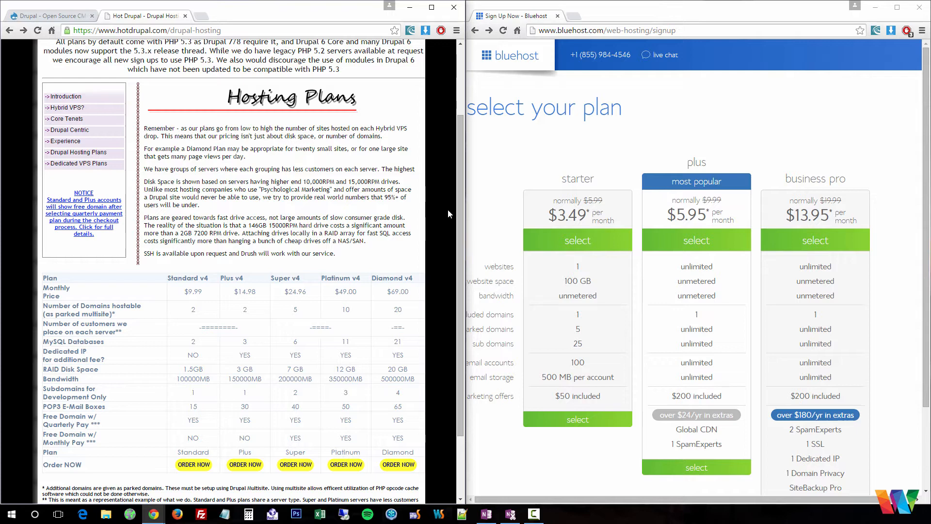
mouse_move(645, 60)
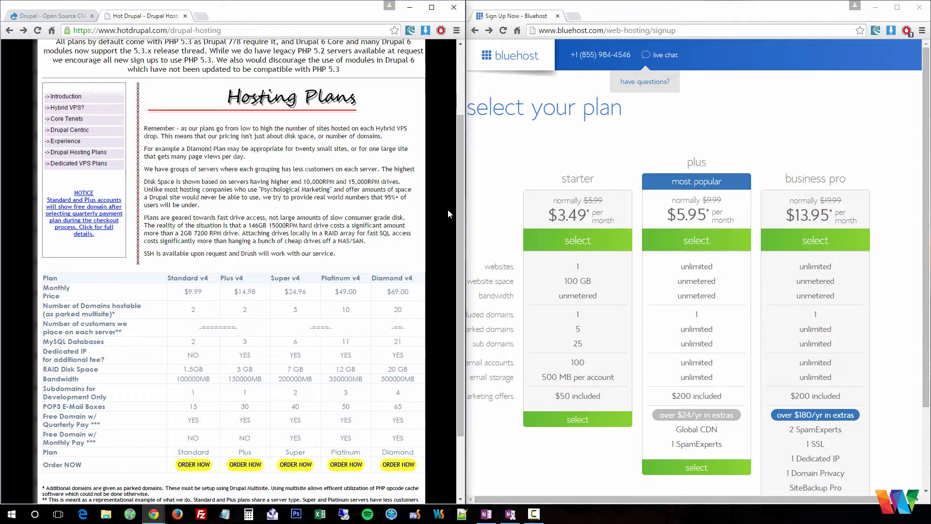
mouse_move(415, 259)
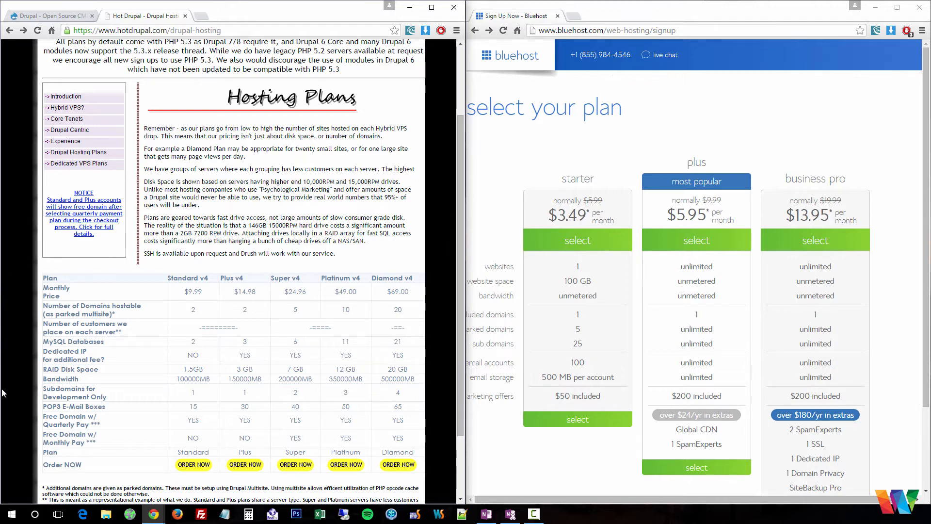
mouse_move(733, 129)
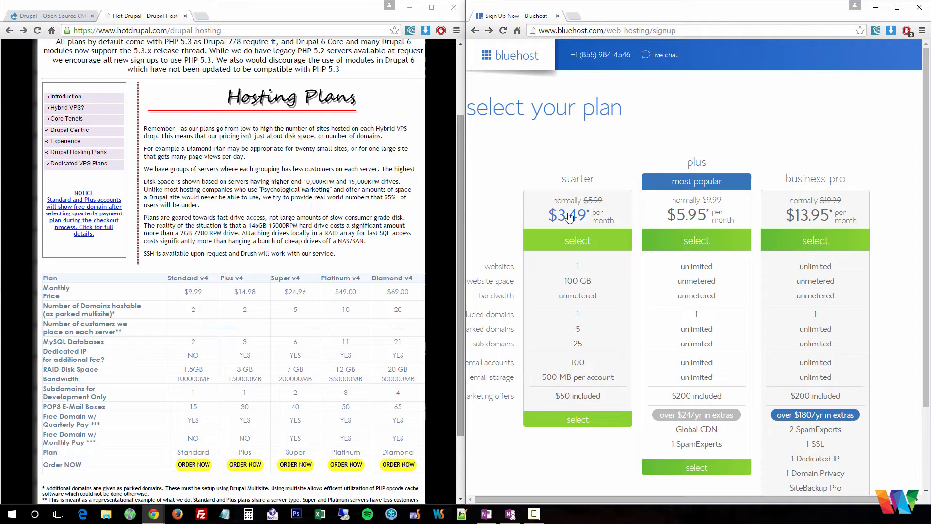
mouse_move(489, 189)
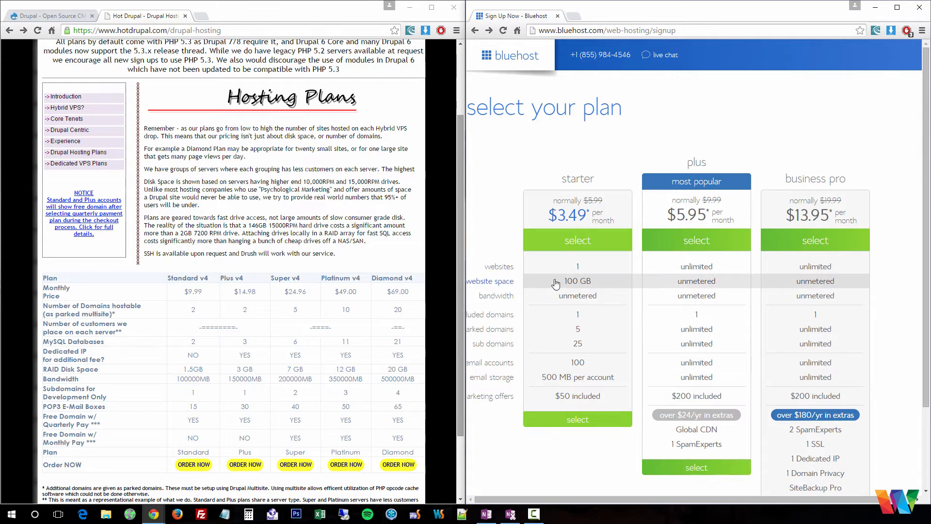
mouse_move(554, 321)
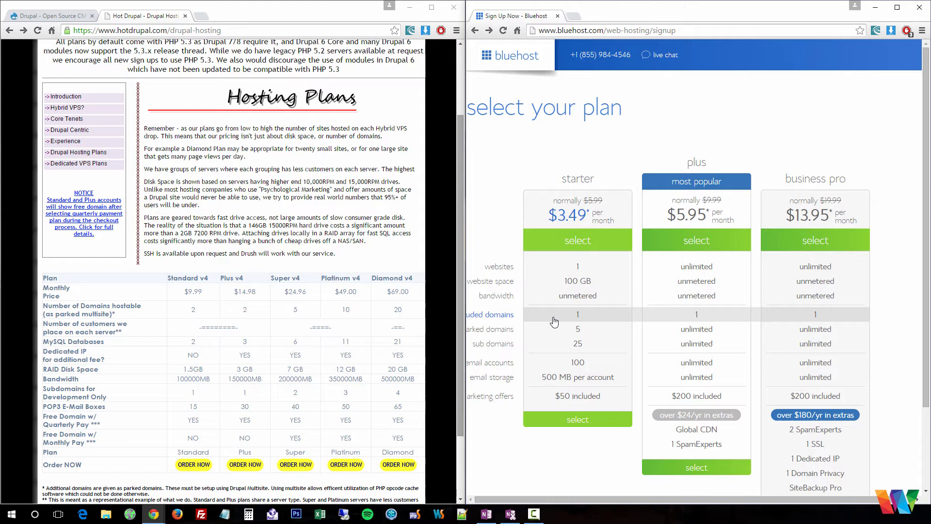
mouse_move(665, 55)
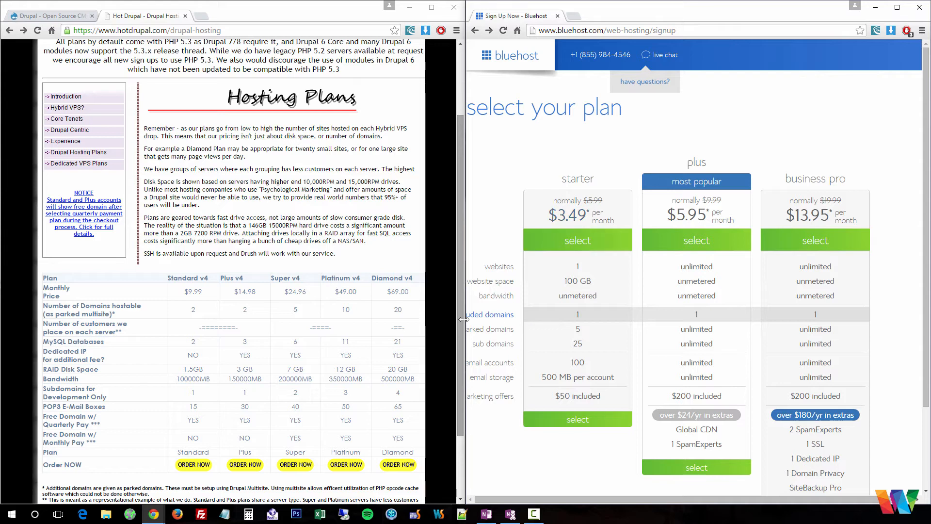
mouse_move(463, 321)
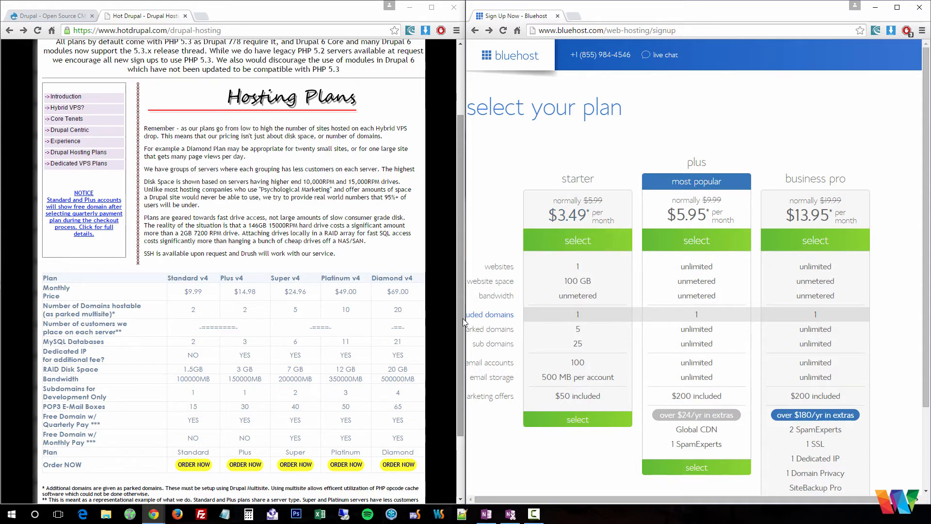
mouse_move(463, 333)
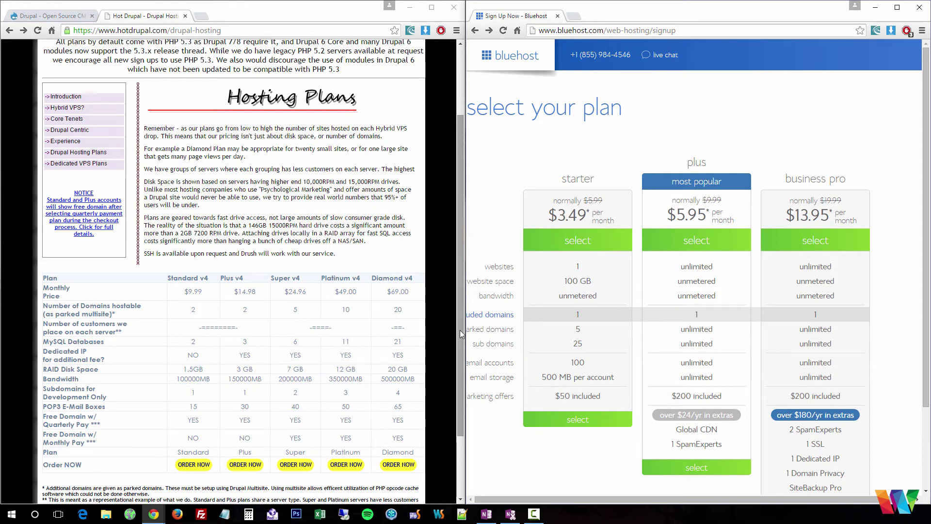
mouse_move(325, 269)
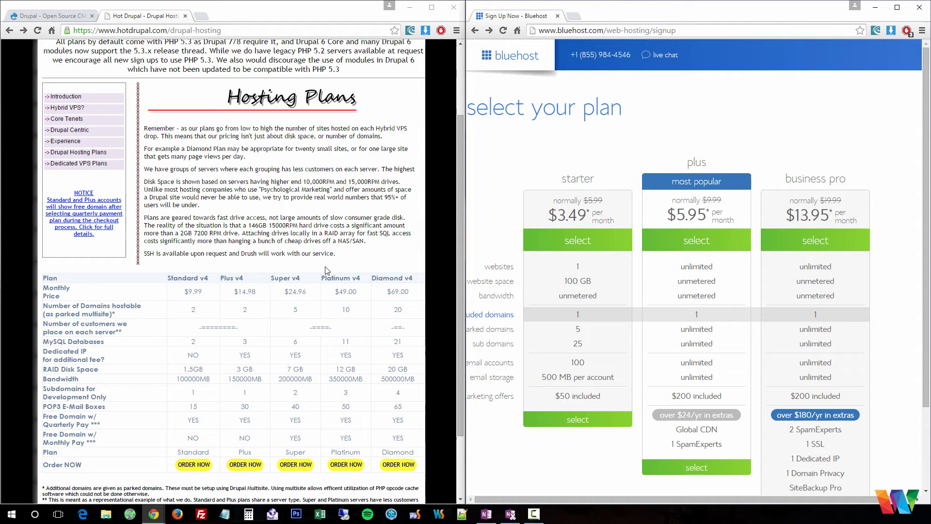